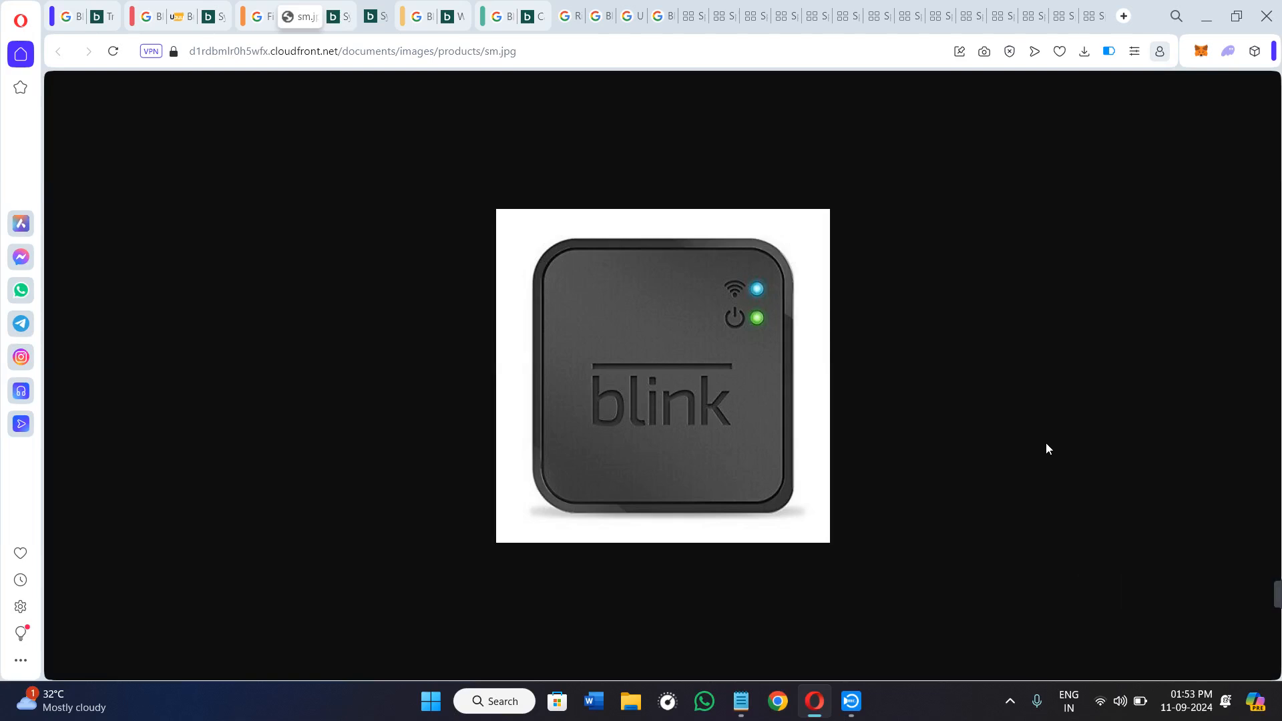
mouse_move(870, 460)
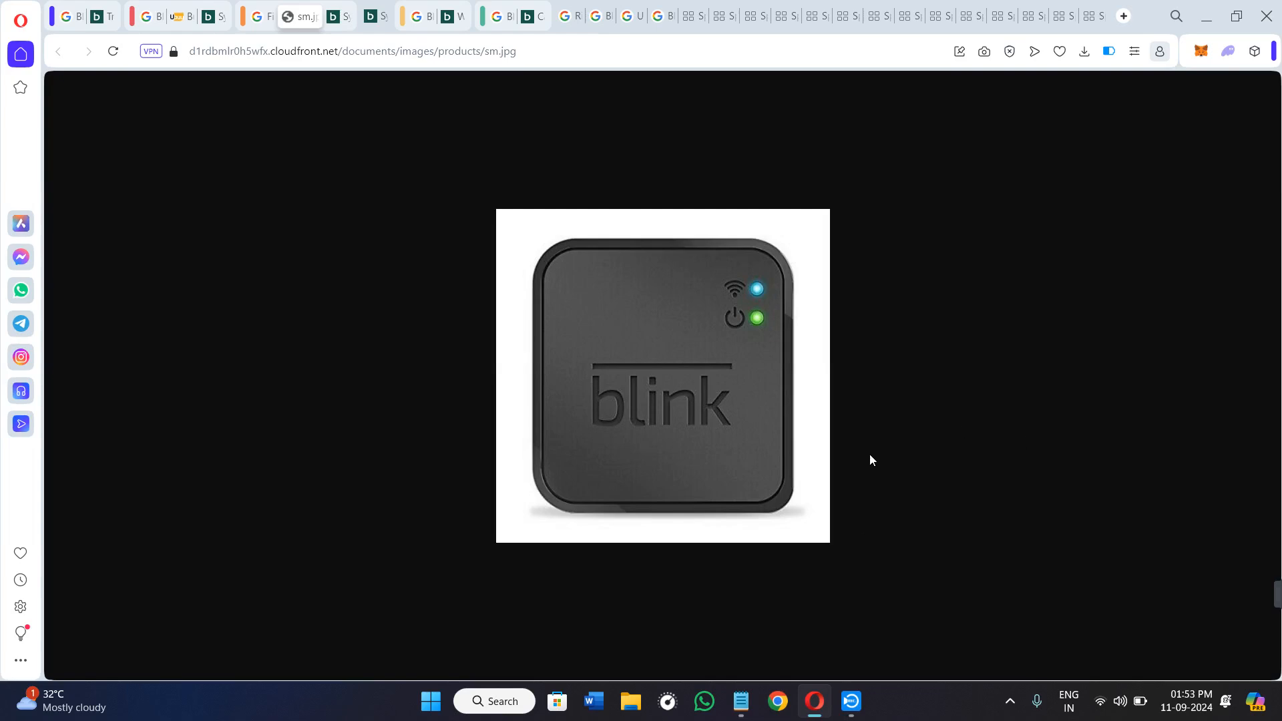
mouse_move(755, 417)
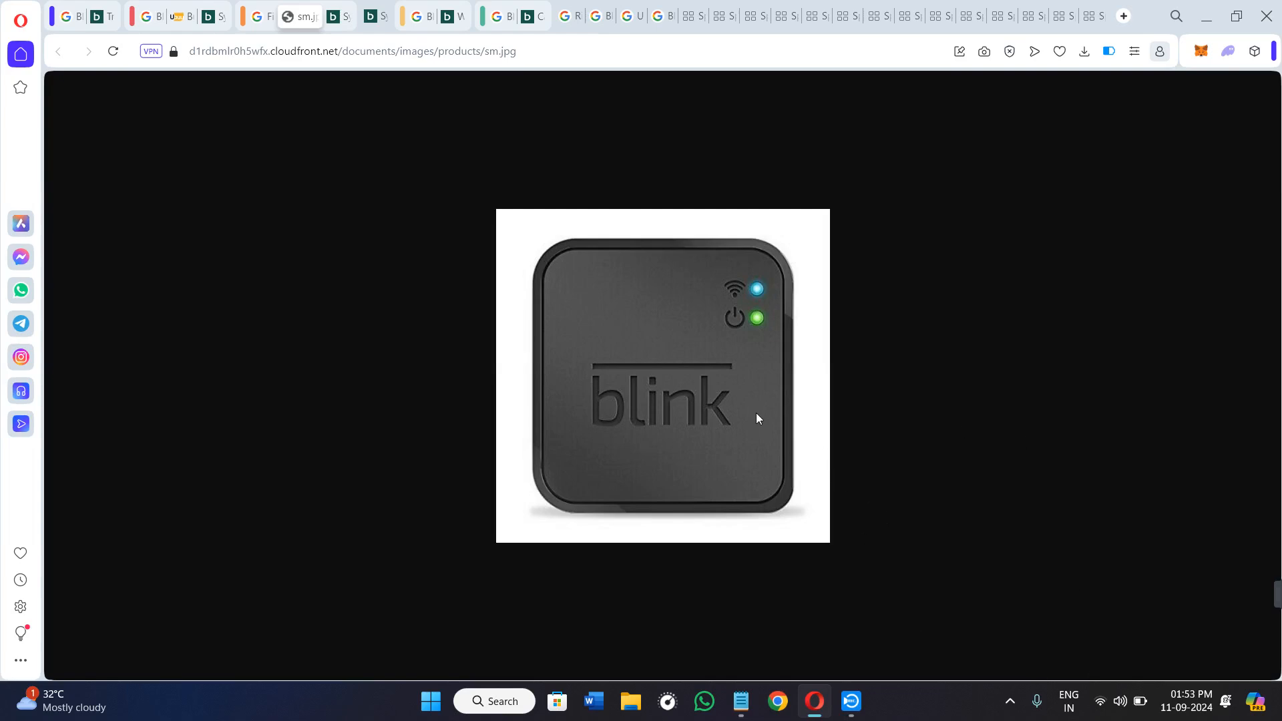
mouse_move(750, 326)
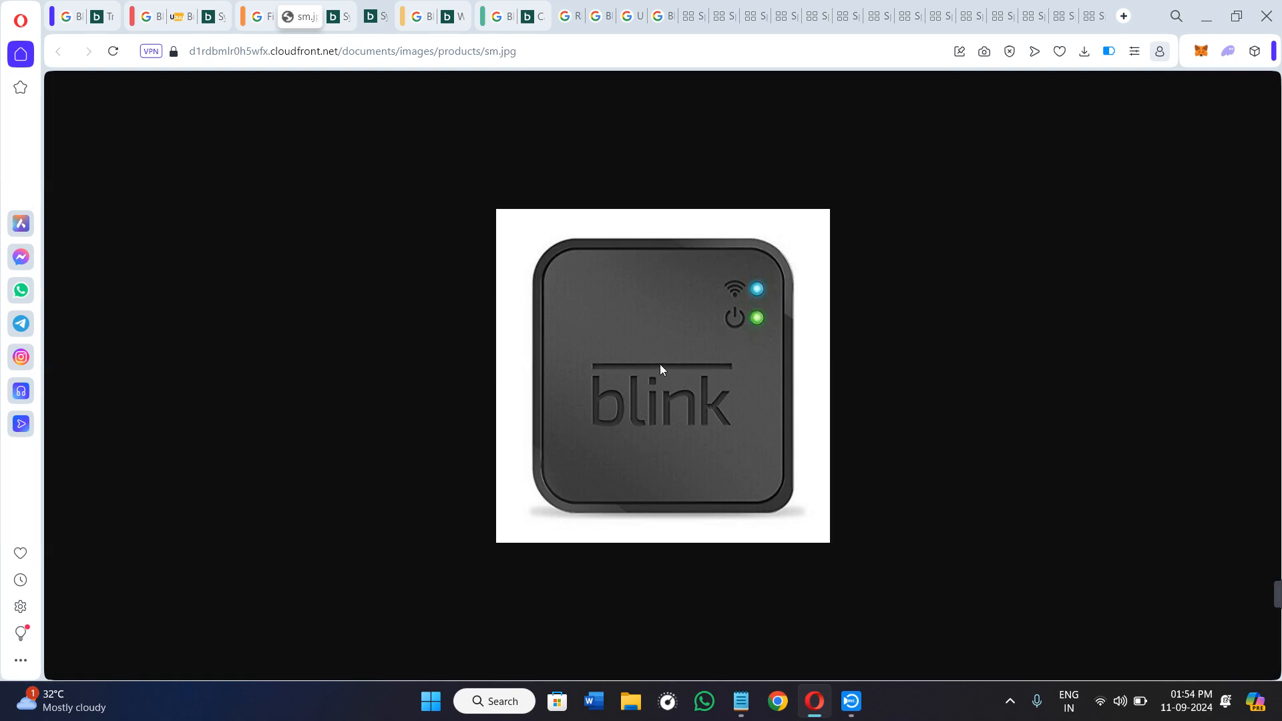
mouse_move(749, 320)
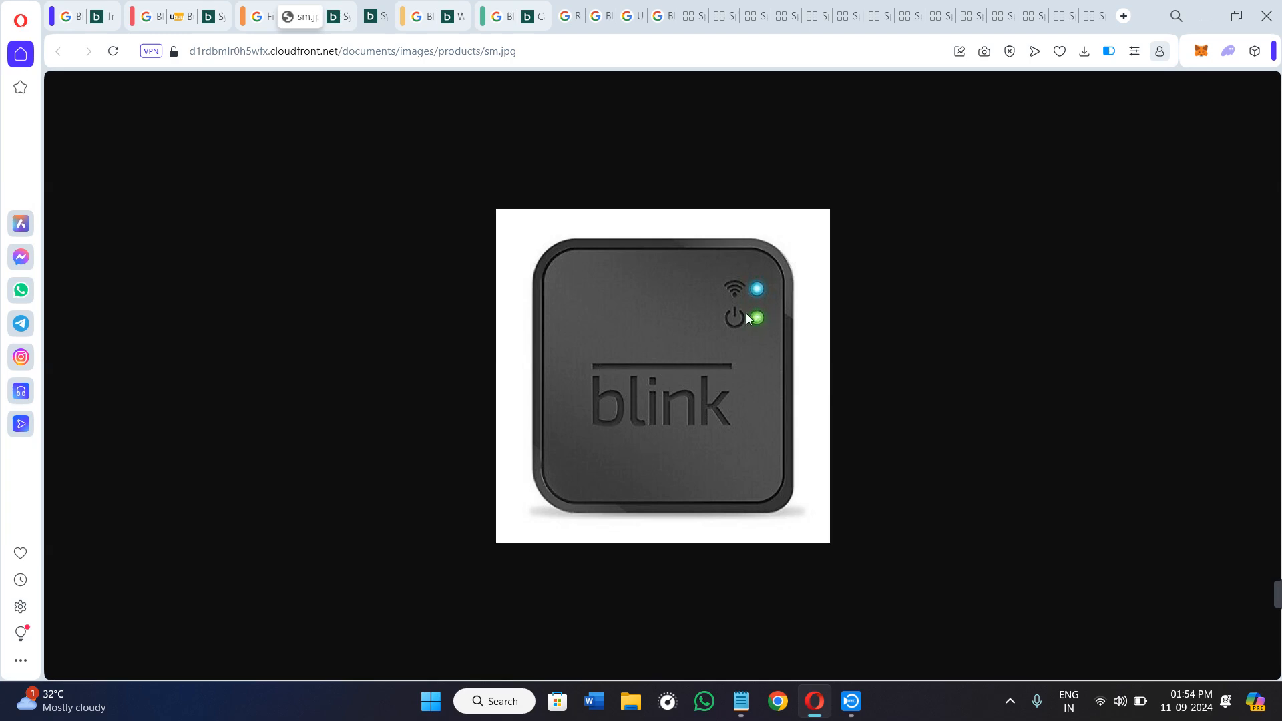
mouse_move(732, 326)
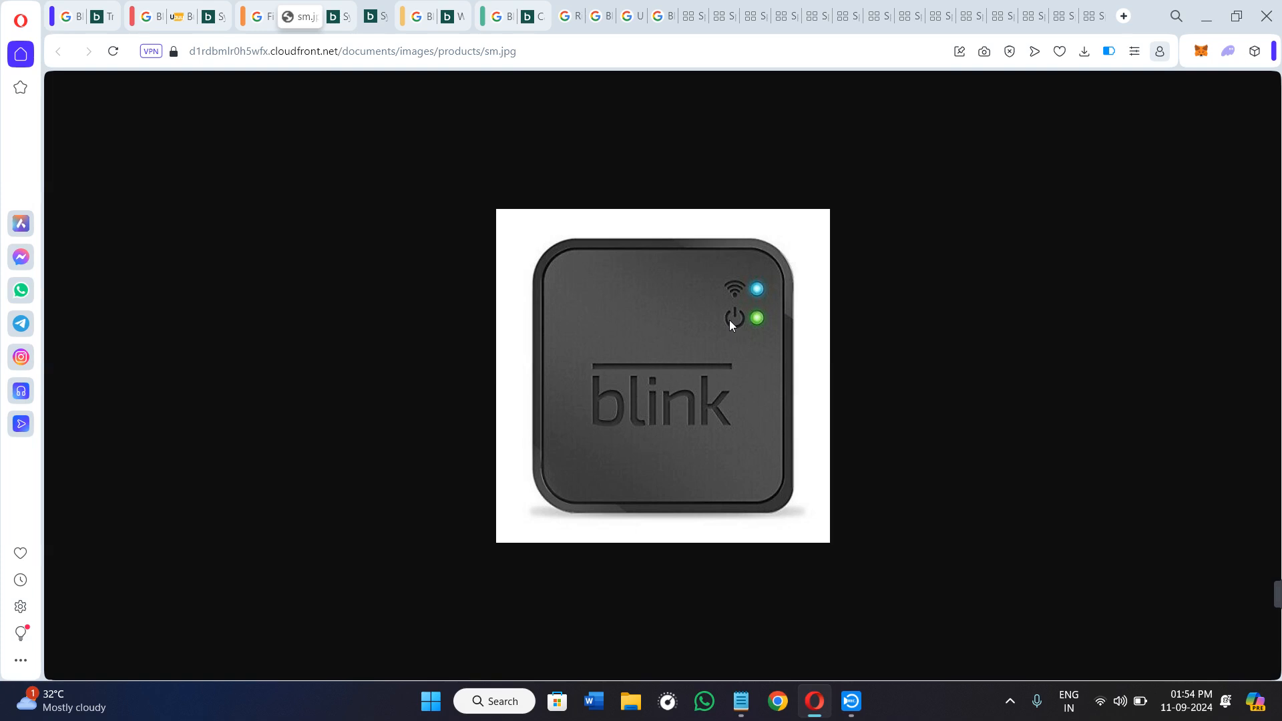
mouse_move(409, 77)
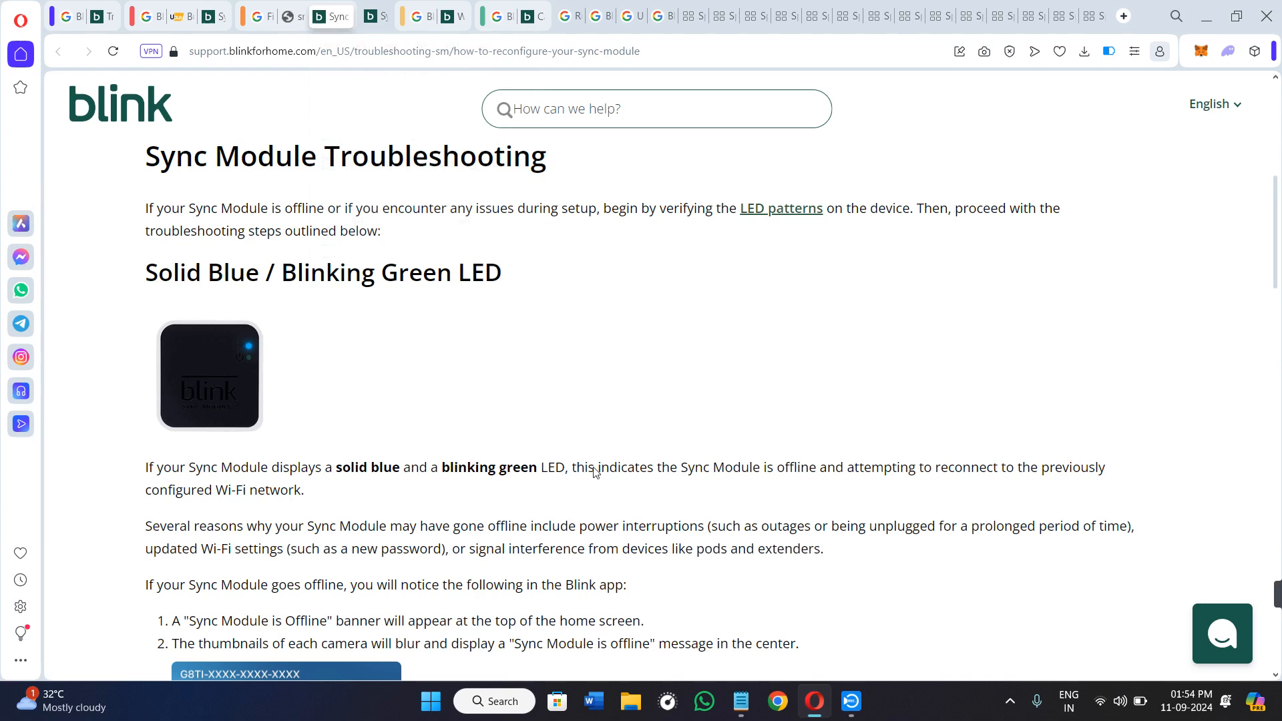
- Scroll past the Solid Blue / Blinking Green LED explanation to the 'Before you attempt troubleshooting' checks
scroll(down, 3)
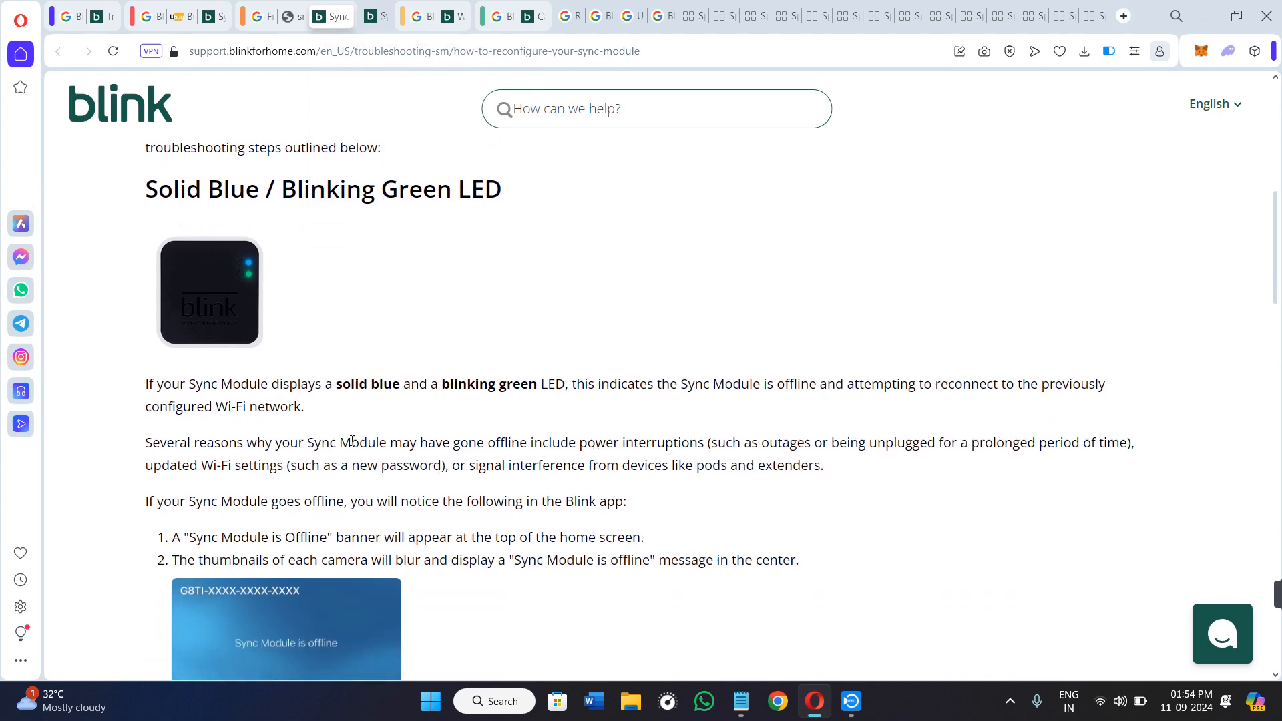
mouse_move(440, 399)
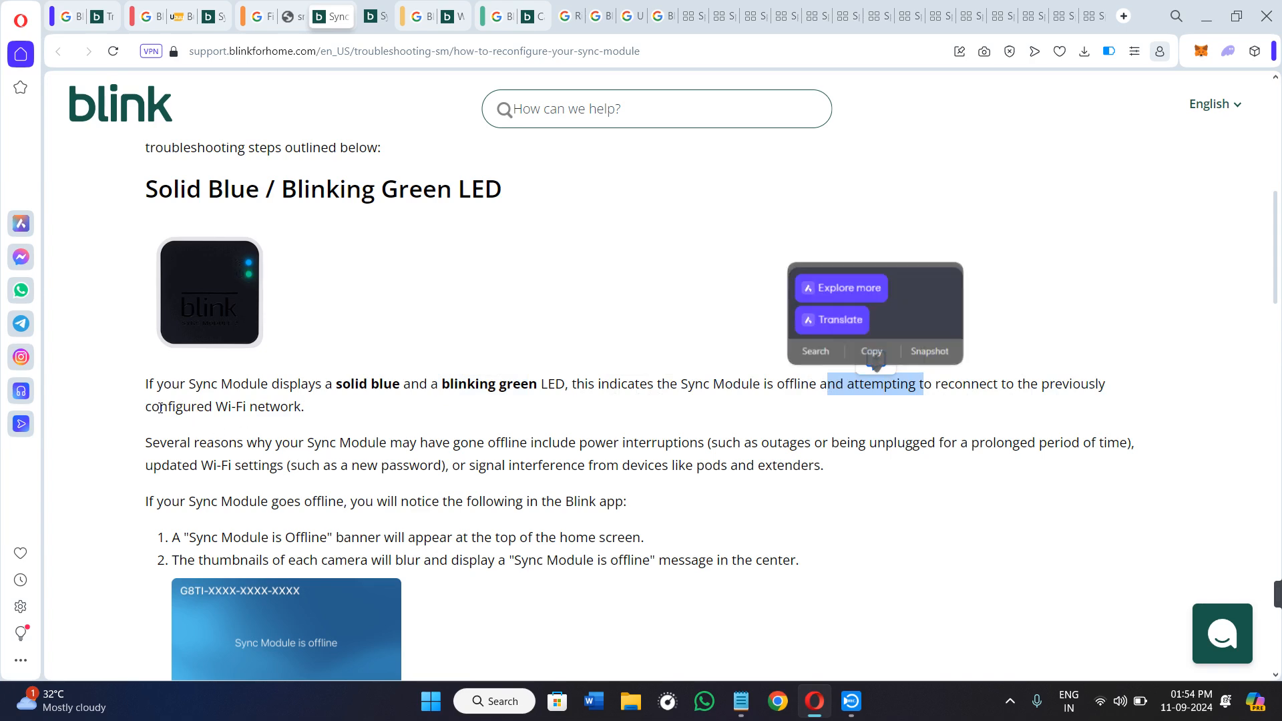
scroll(down, 3)
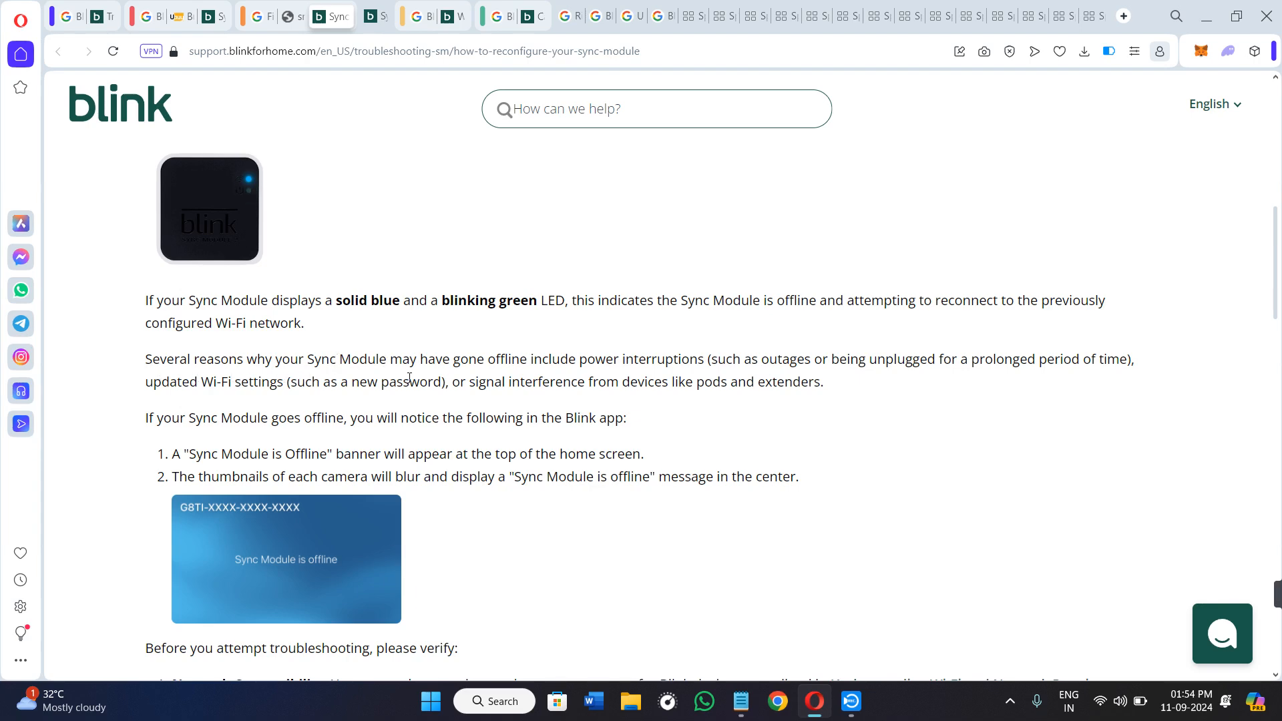
mouse_move(606, 376)
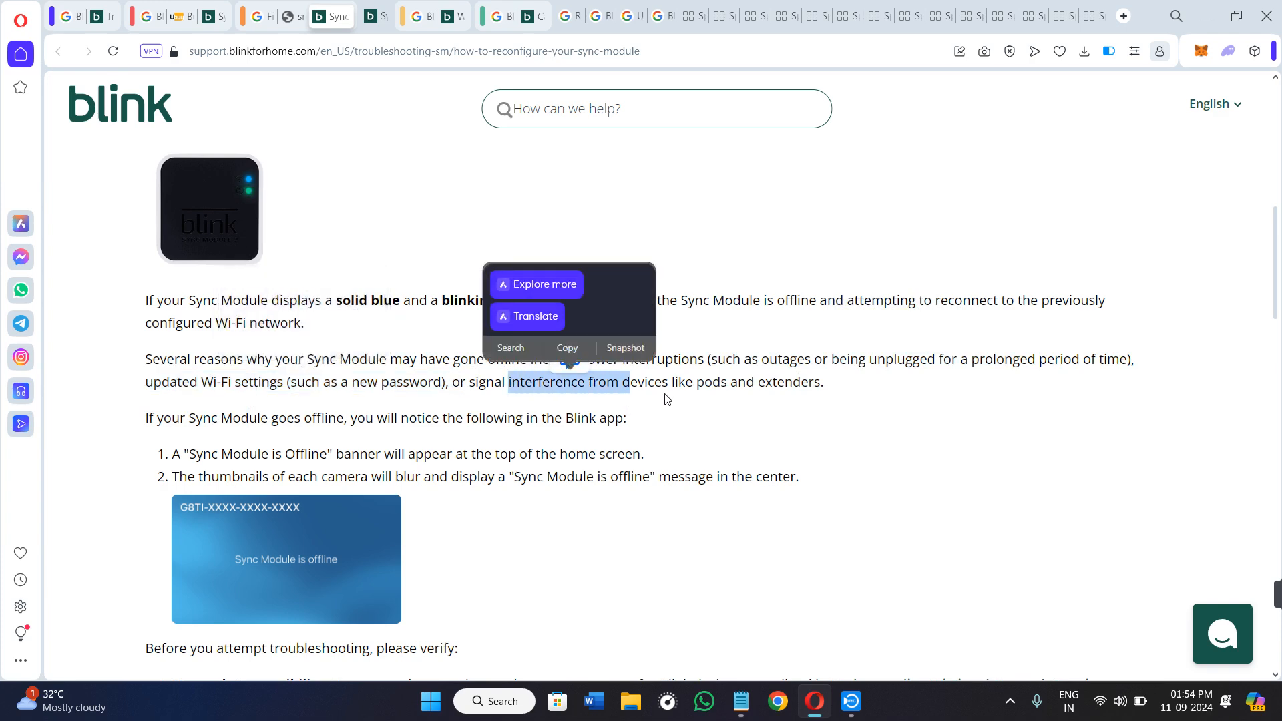
click(834, 394)
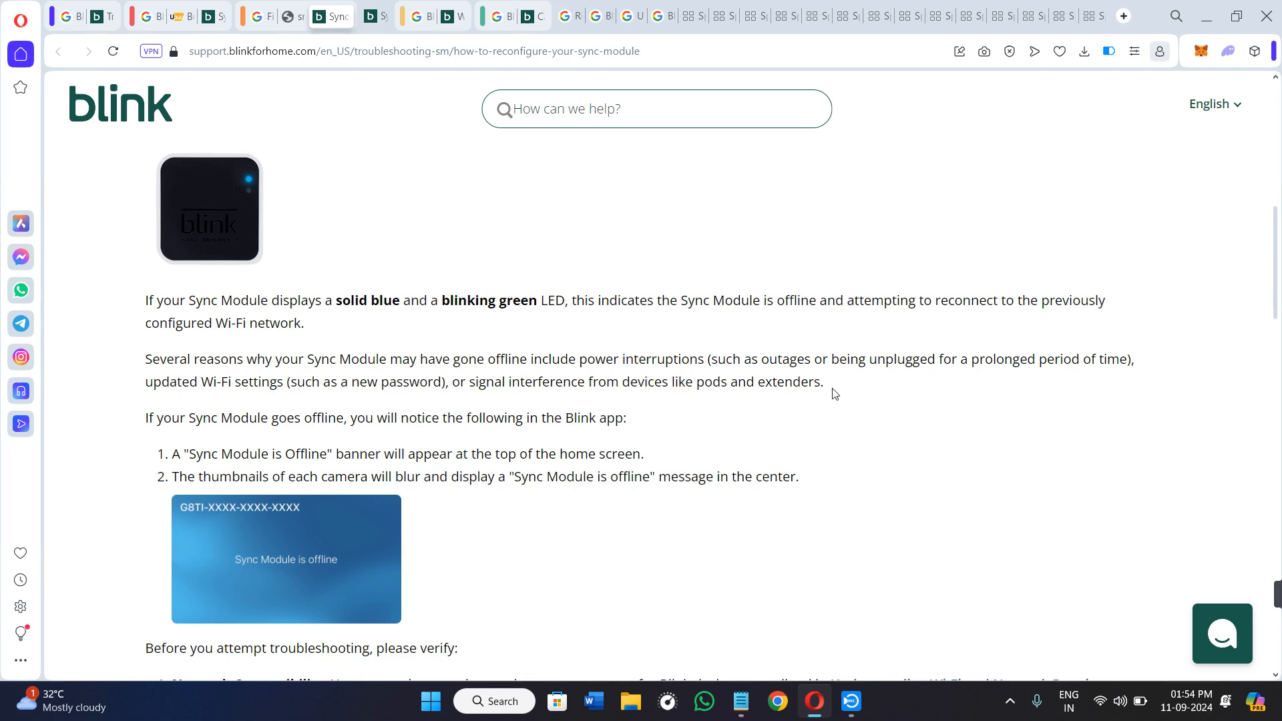
mouse_move(299, 417)
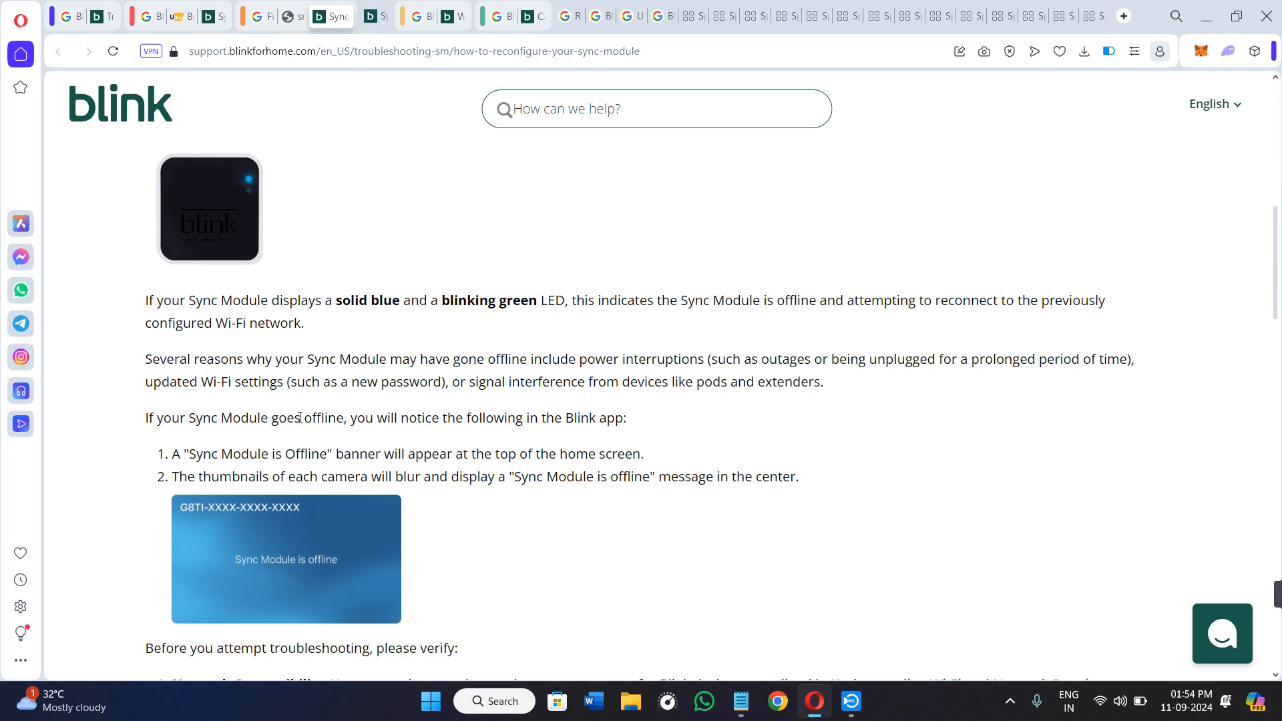
scroll(down, 3)
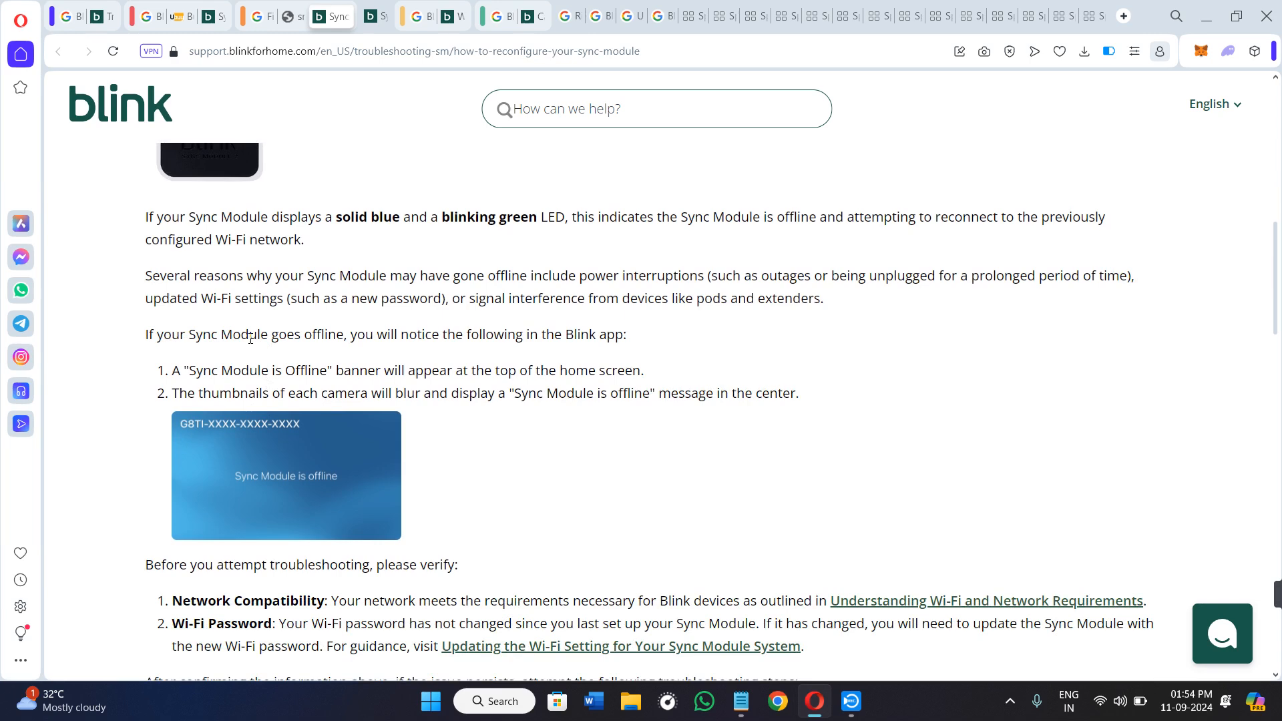
mouse_move(354, 339)
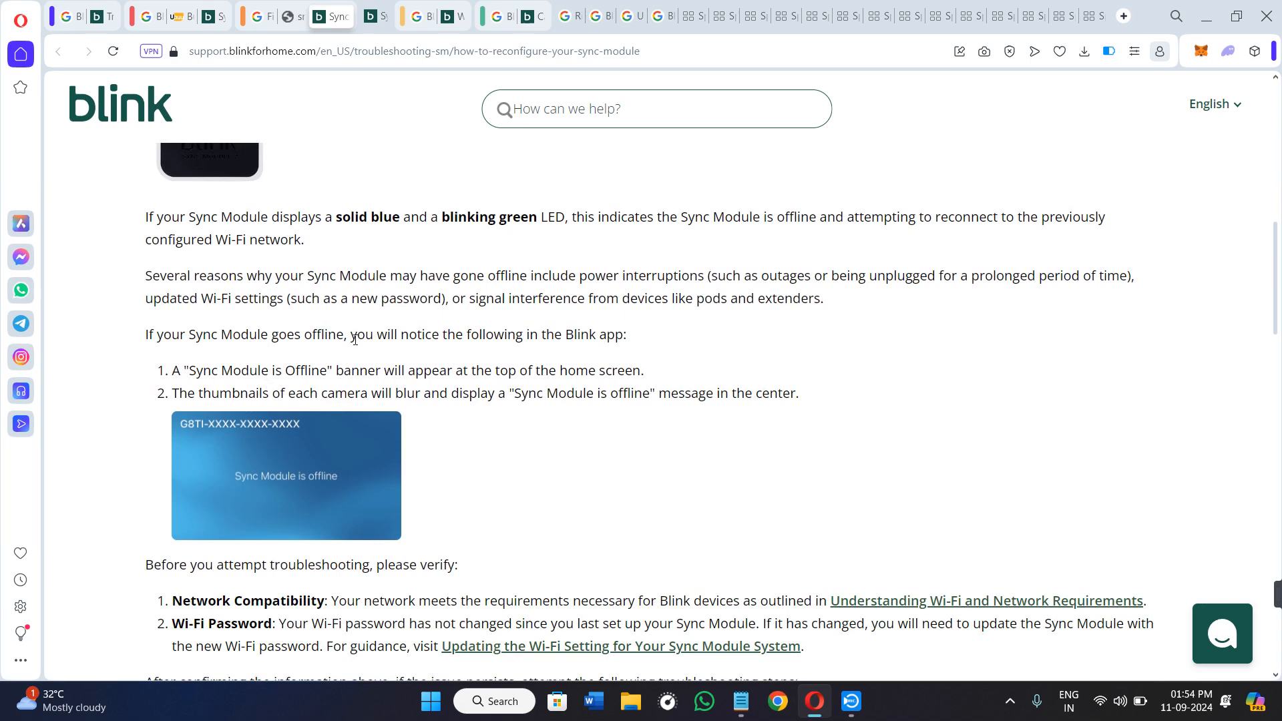
mouse_move(594, 340)
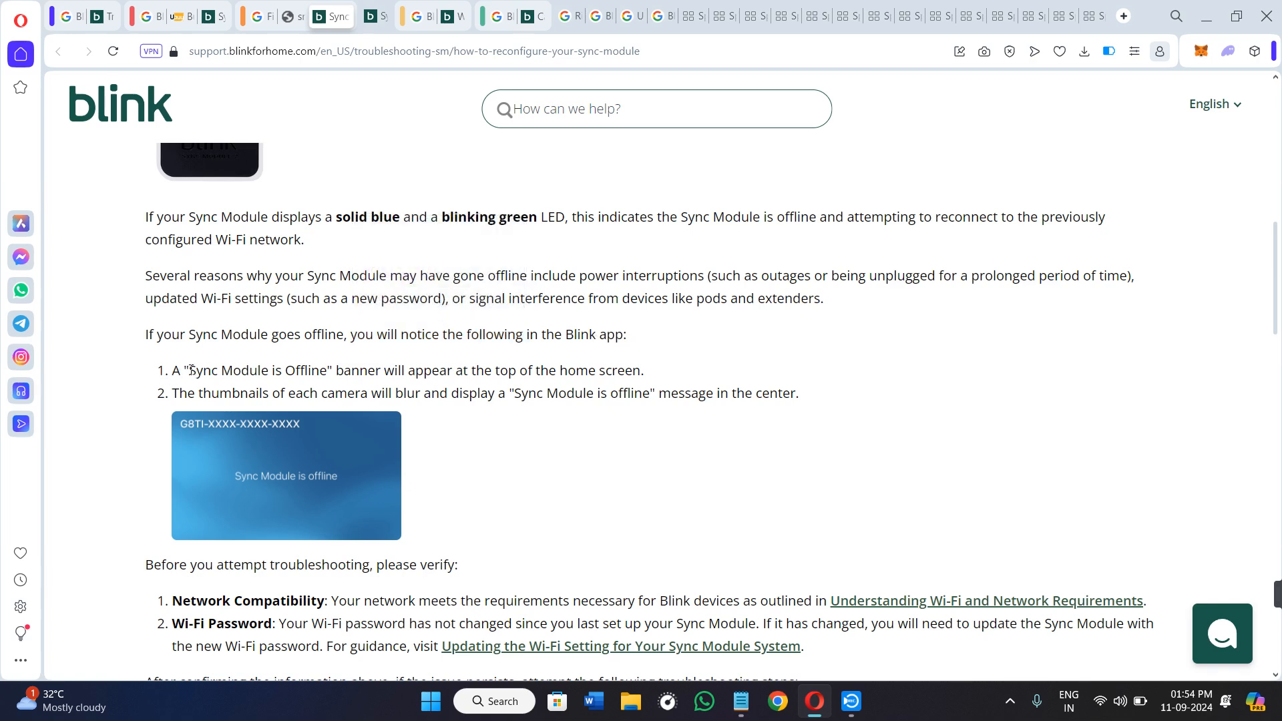
- Scroll down to the power-cycling and Wi-Fi password troubleshooting steps
drag(334, 370, 573, 370)
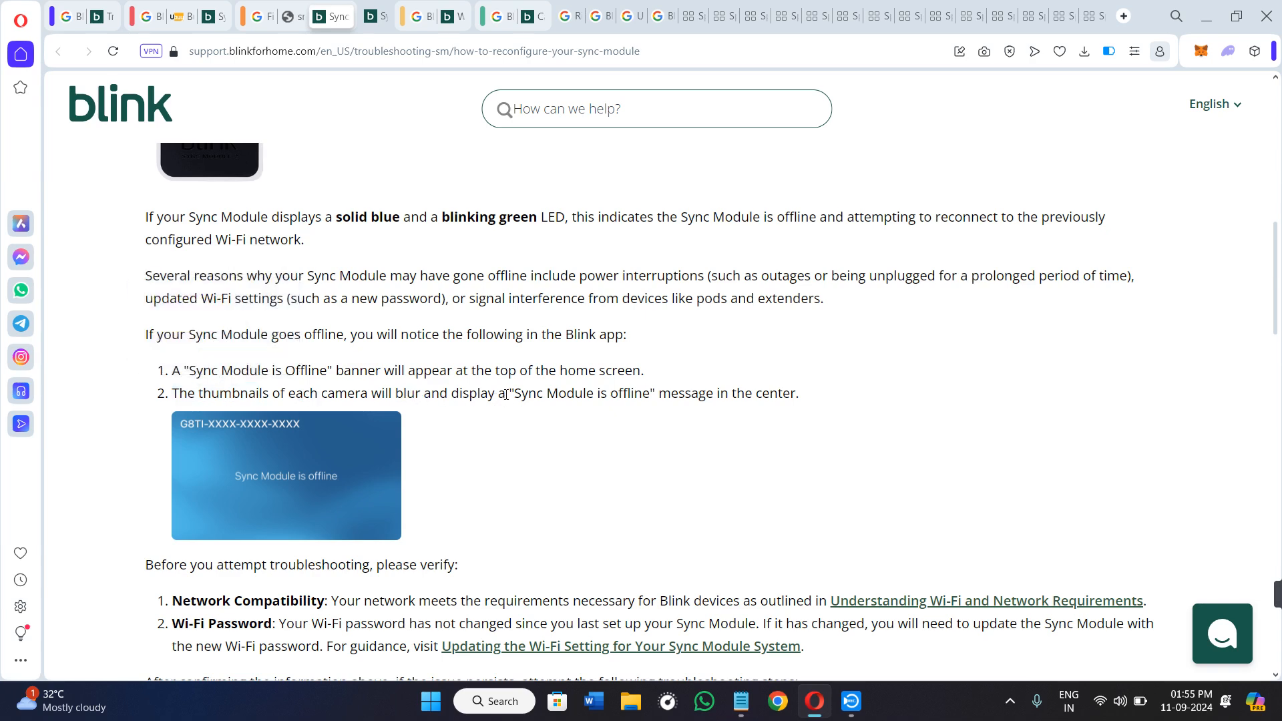
mouse_move(869, 420)
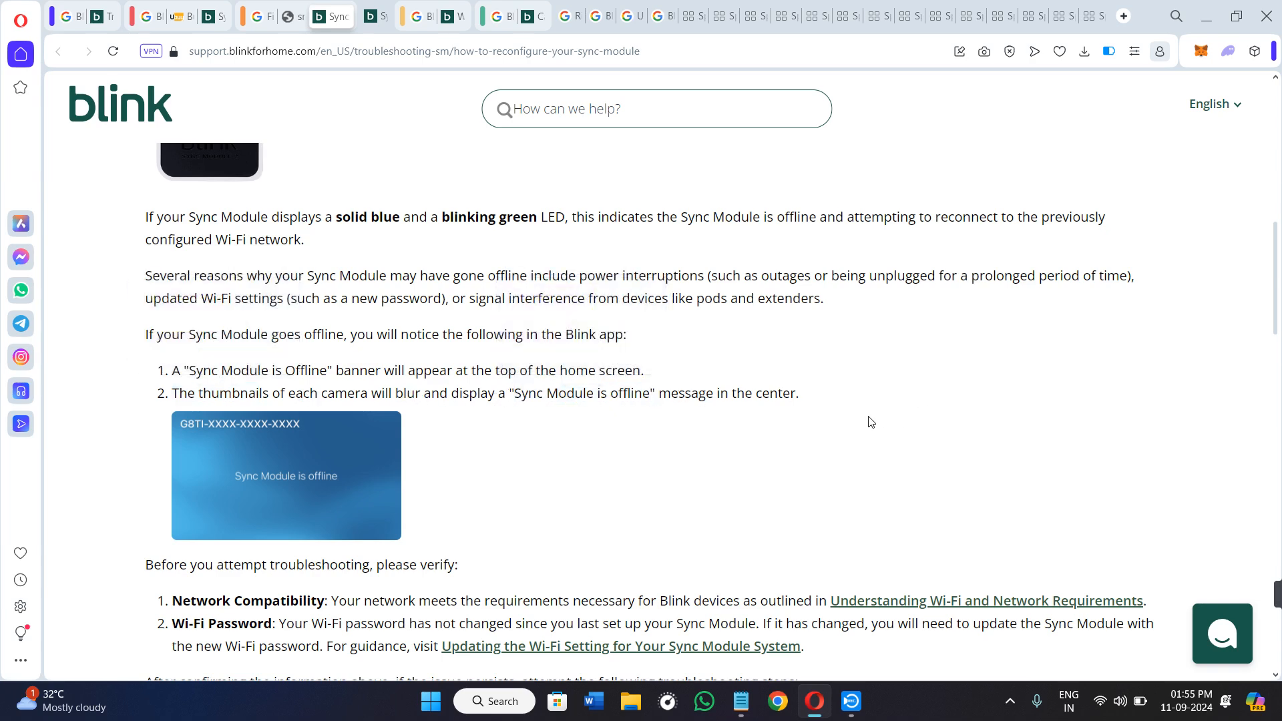
mouse_move(309, 493)
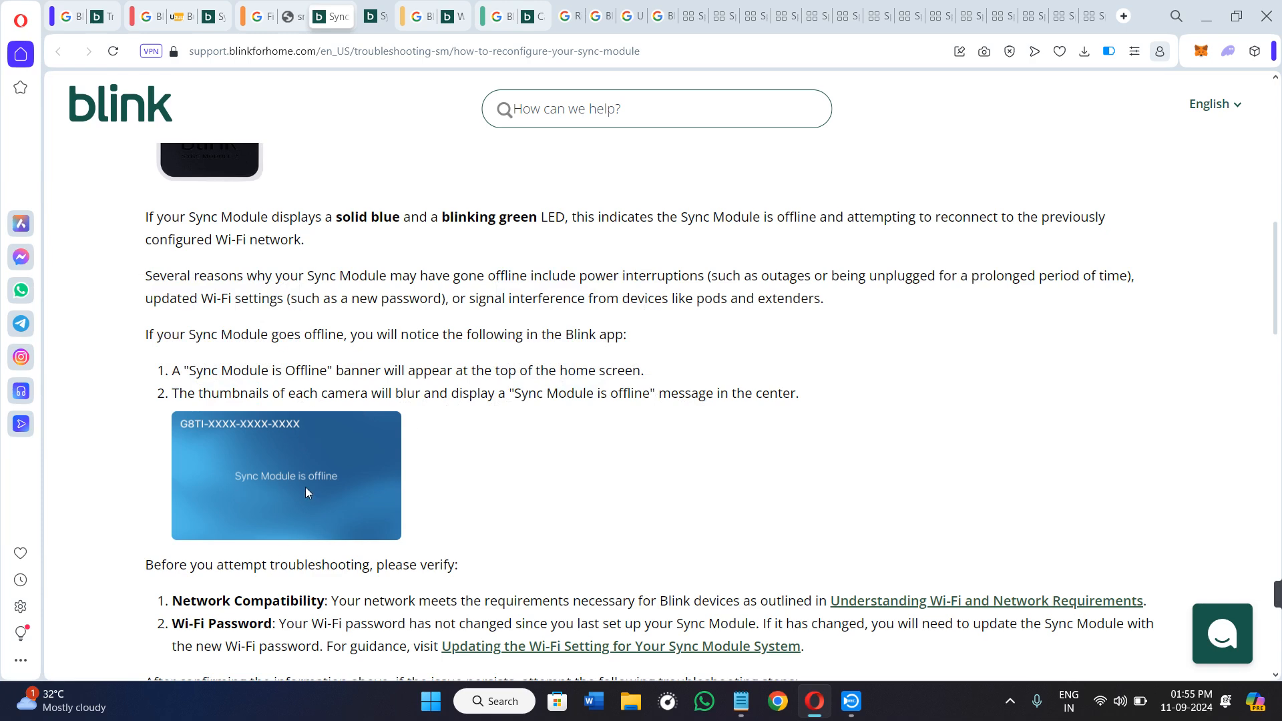
scroll(down, 3)
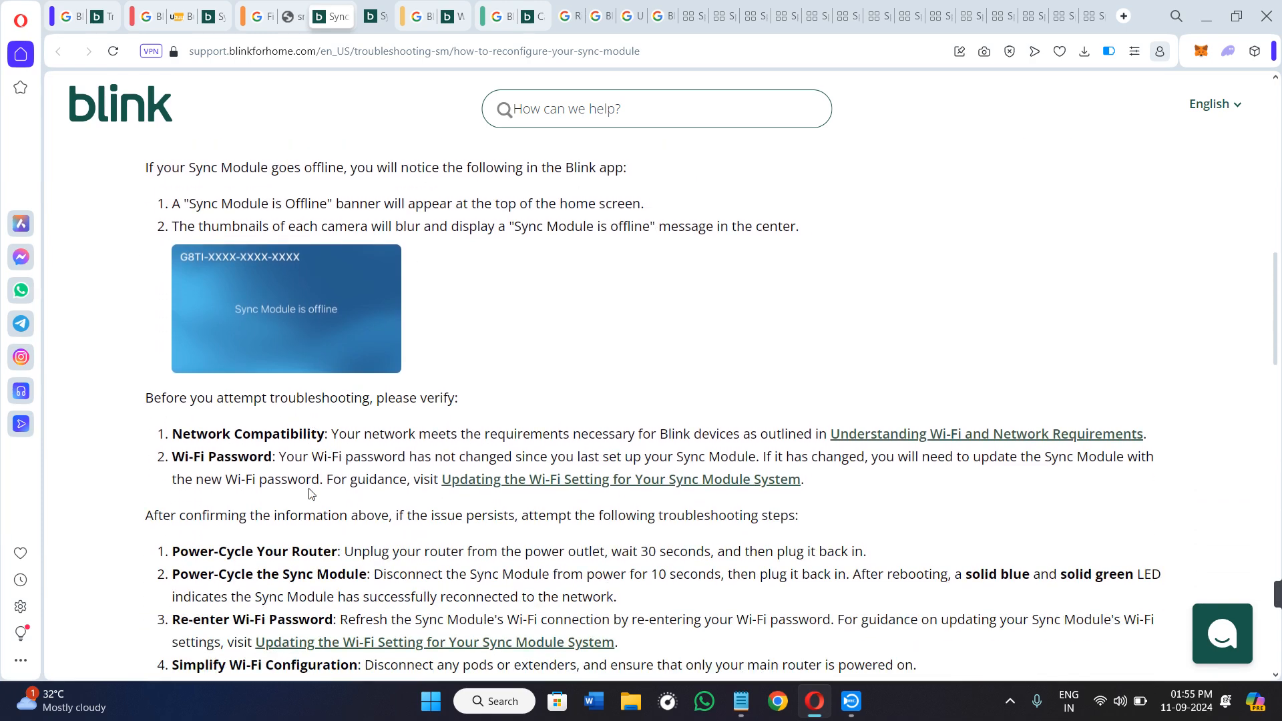
- Scroll through the remaining steps, including the pod/extender reconnect note and re-adding the Sync Module
scroll(up, 3)
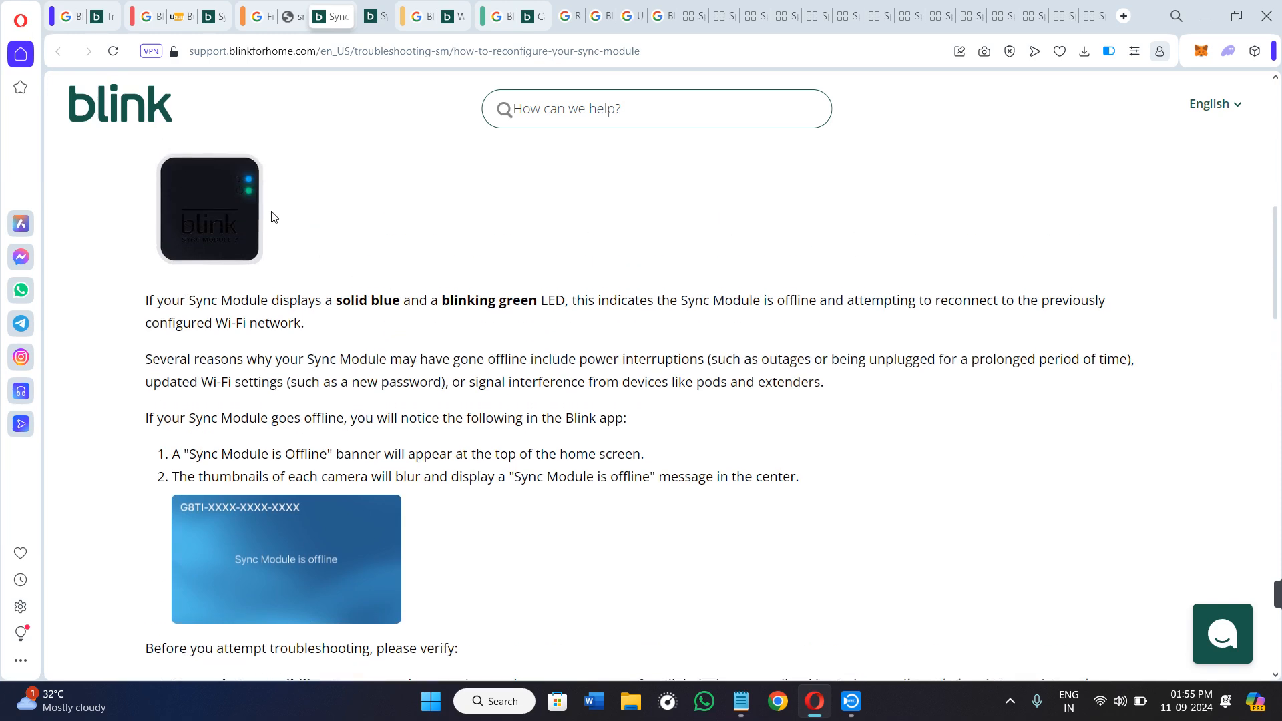
scroll(down, 3)
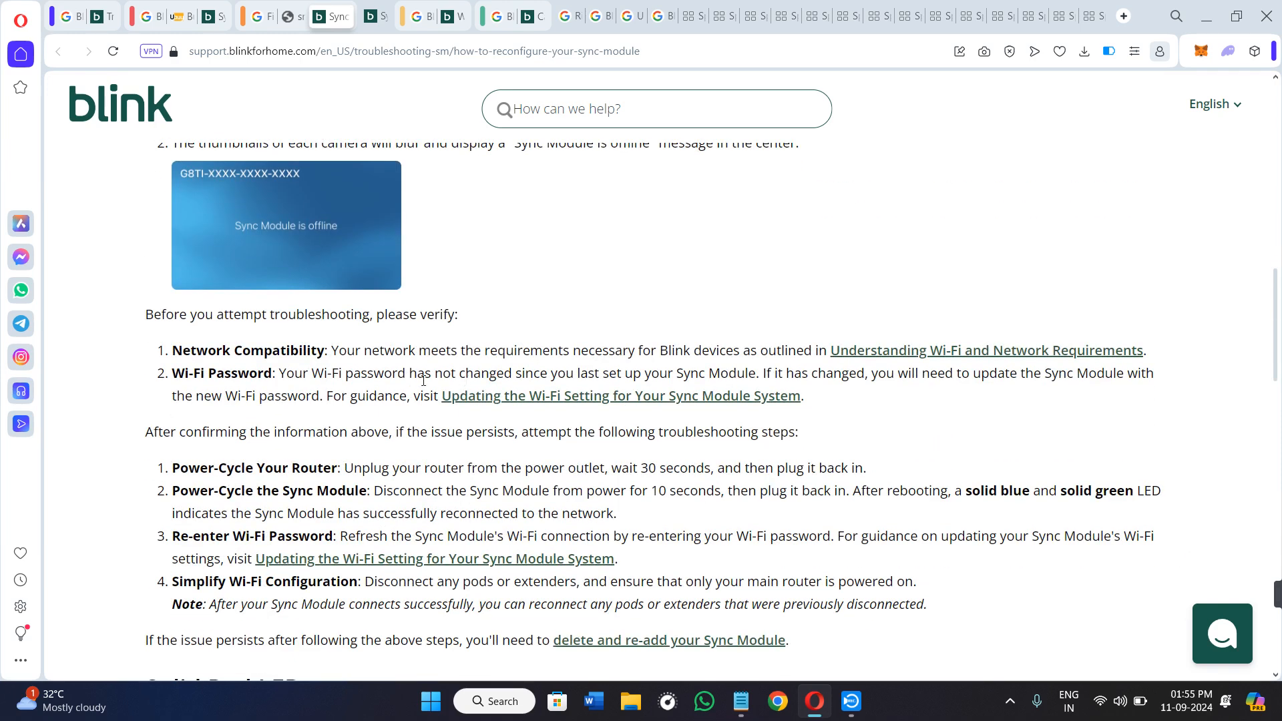
mouse_move(432, 369)
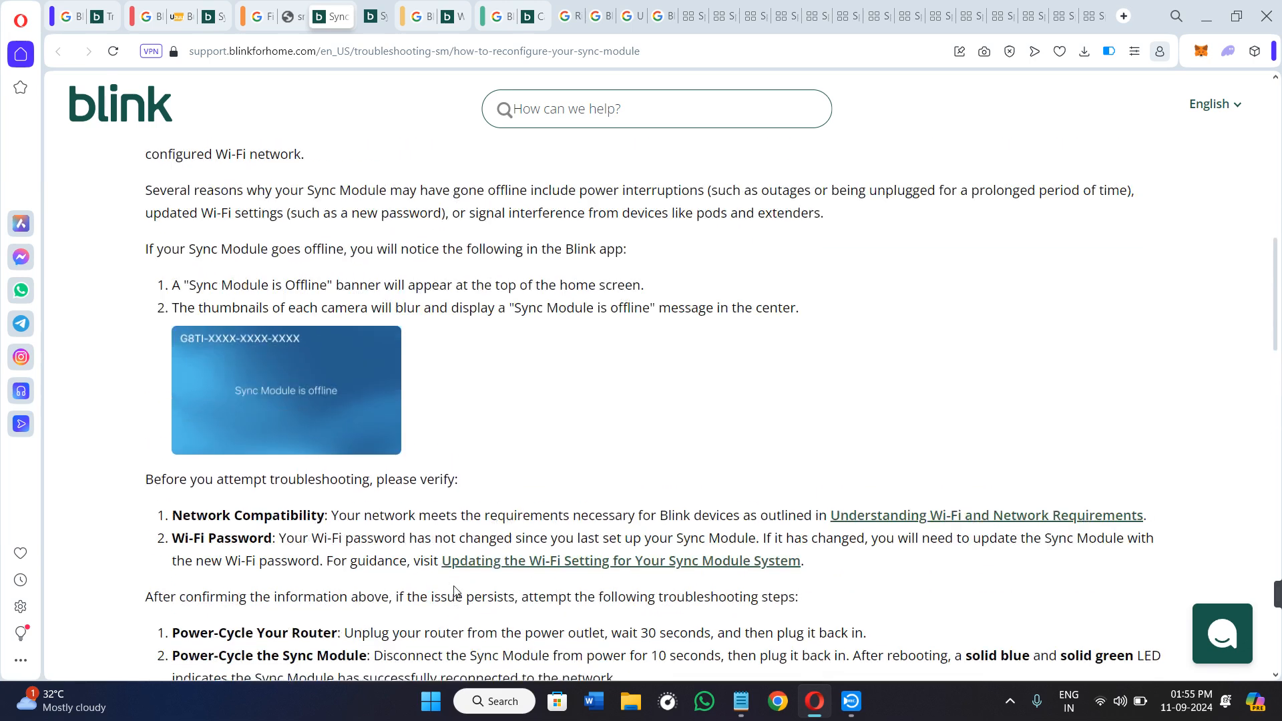
- Scroll back up to the Solid Blue / Blinking Green LED heading and Sync Module photo
scroll(up, 3)
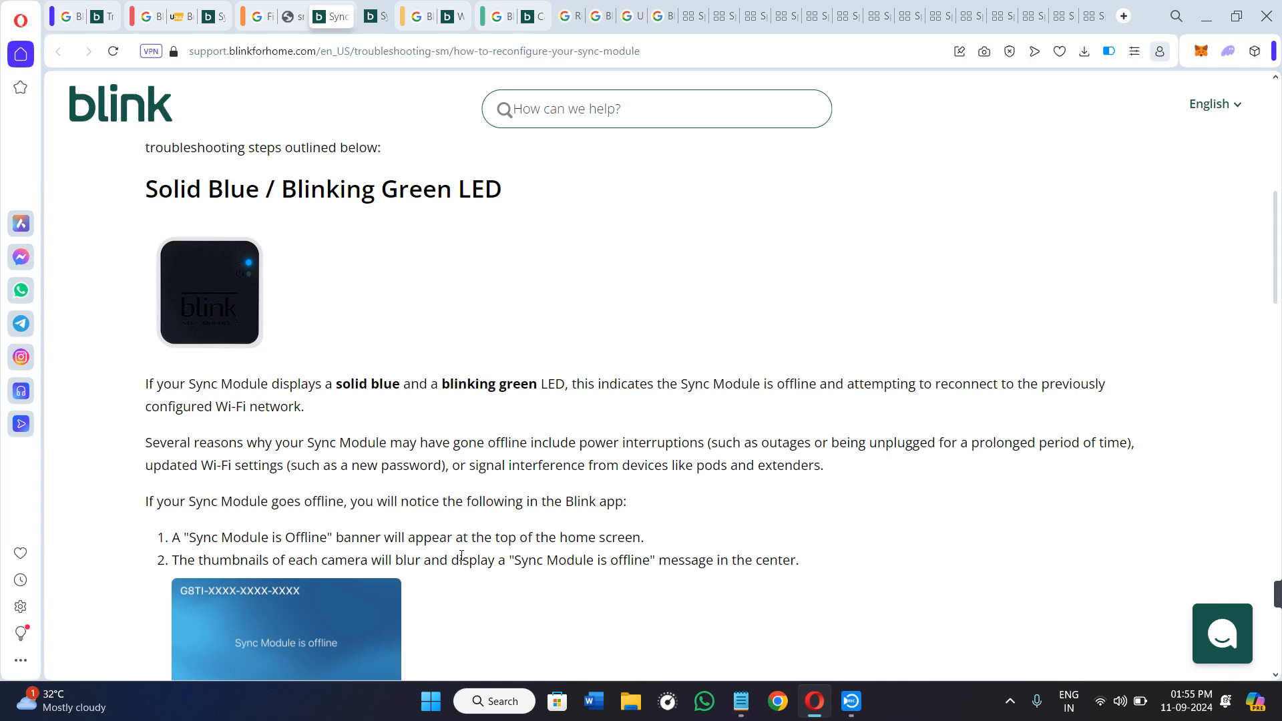
mouse_move(877, 418)
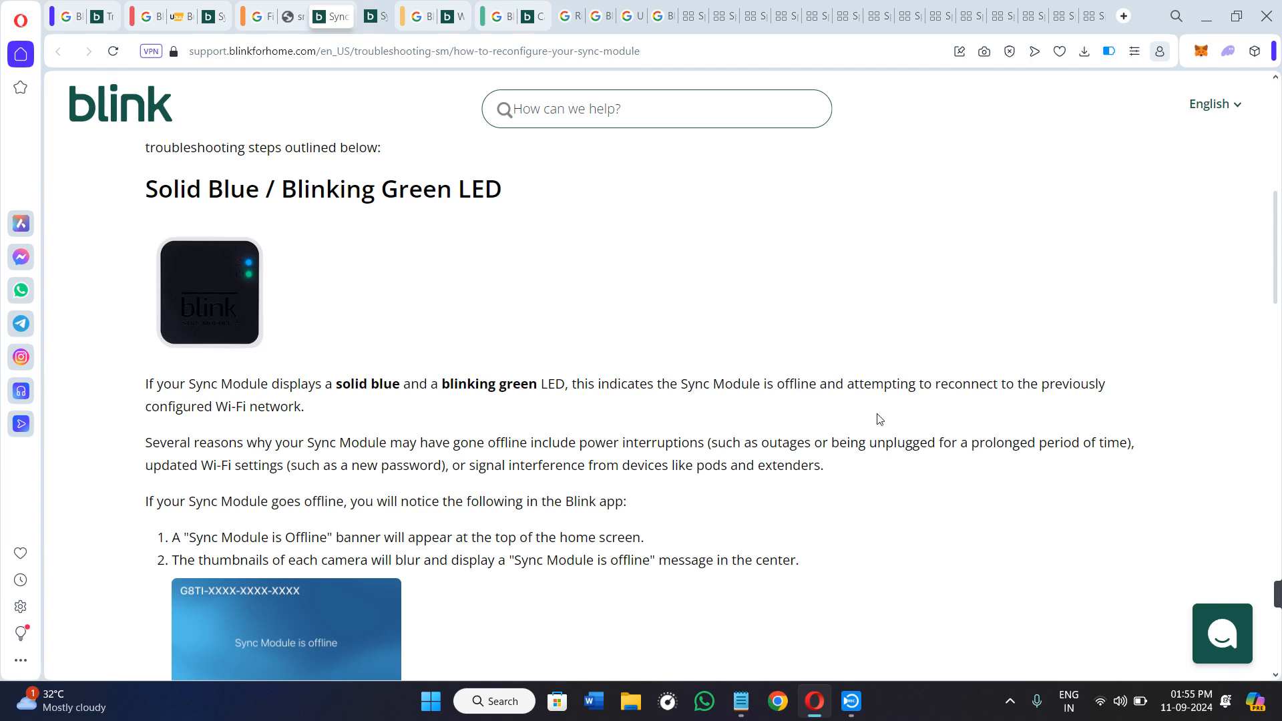
mouse_move(1107, 425)
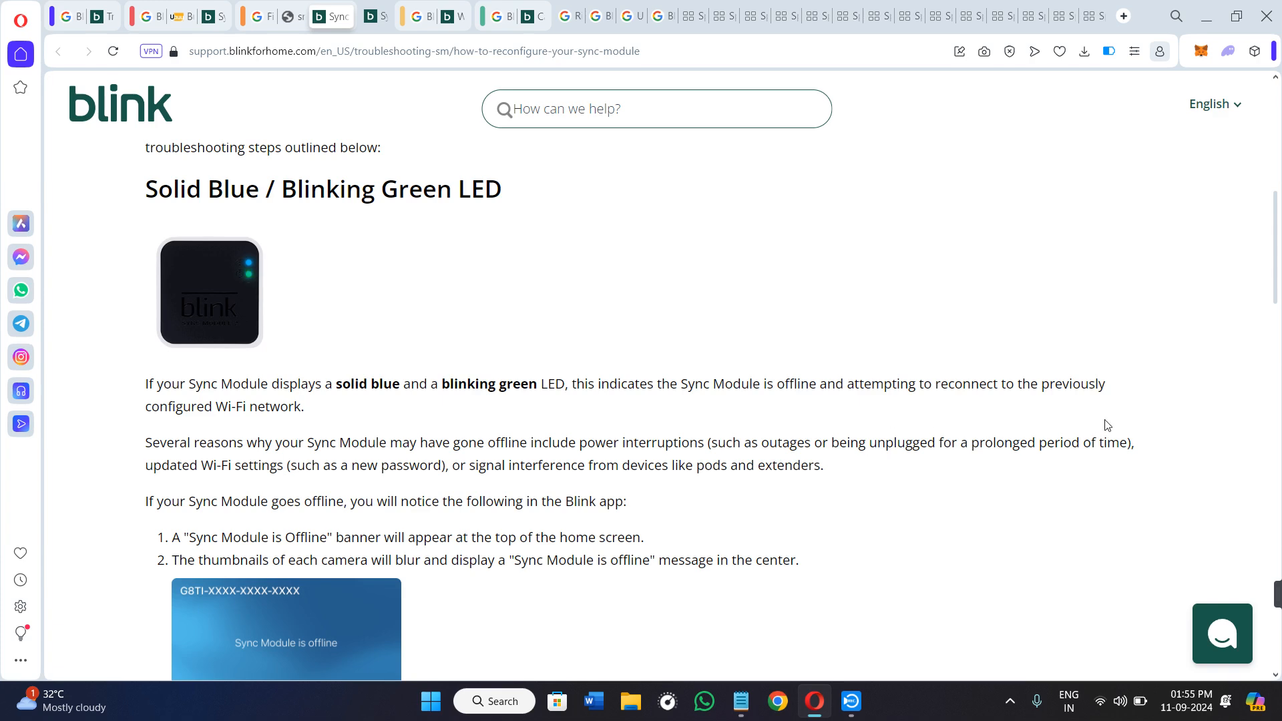